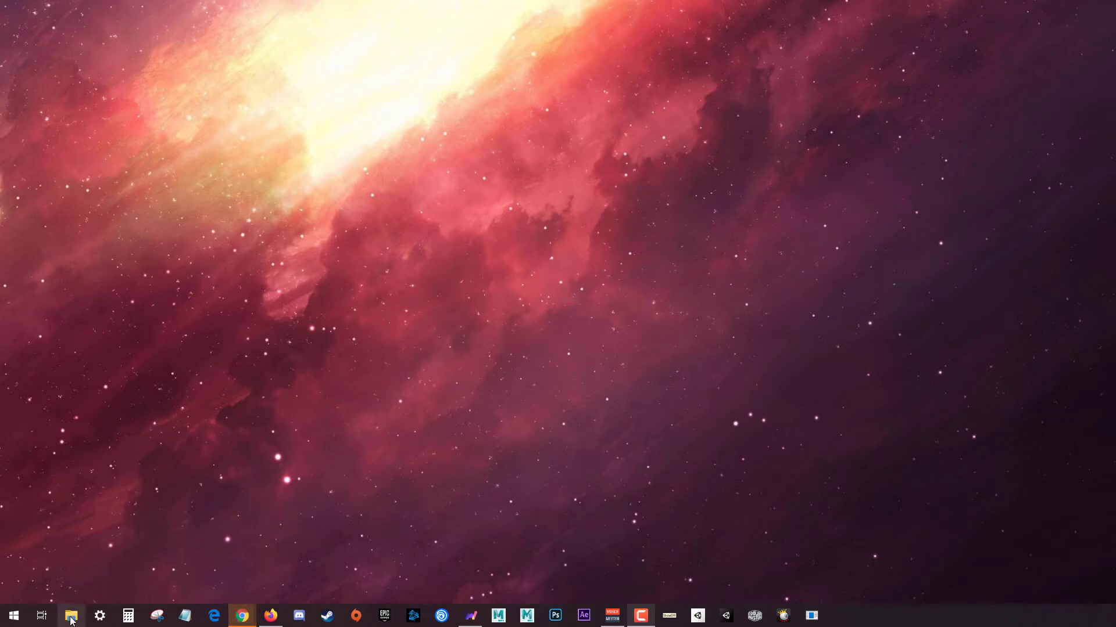
Step: Show the This PC view in File Explorer with Local Disk (C:) and the 1 TB (D:) drive
{"action": "left_click", "coordinate": [71, 615]}
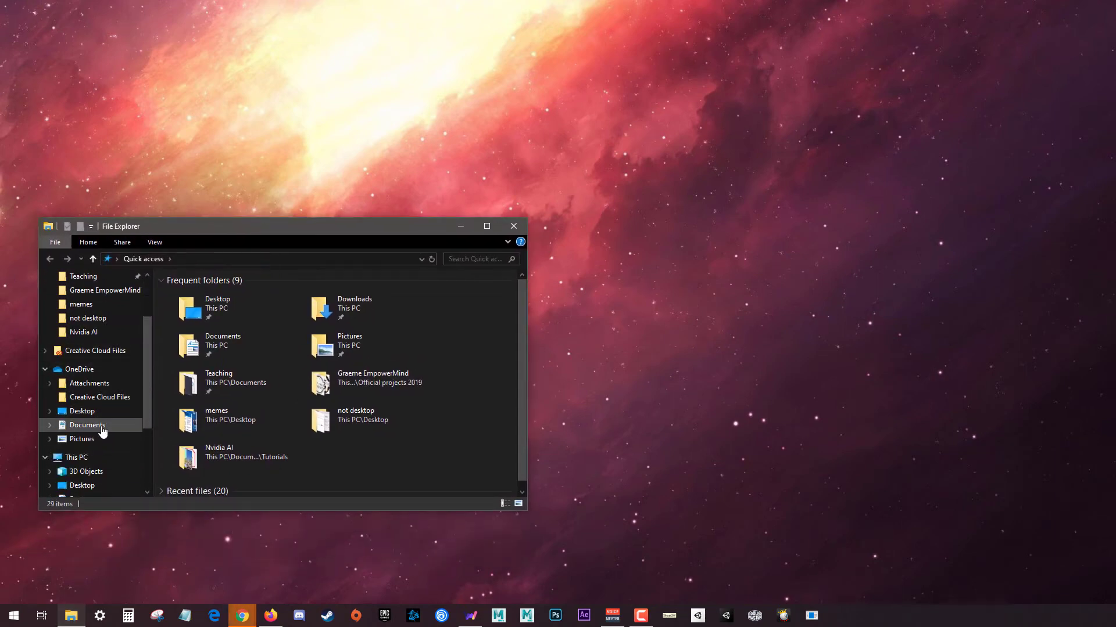
{"action": "left_click", "coordinate": [76, 456]}
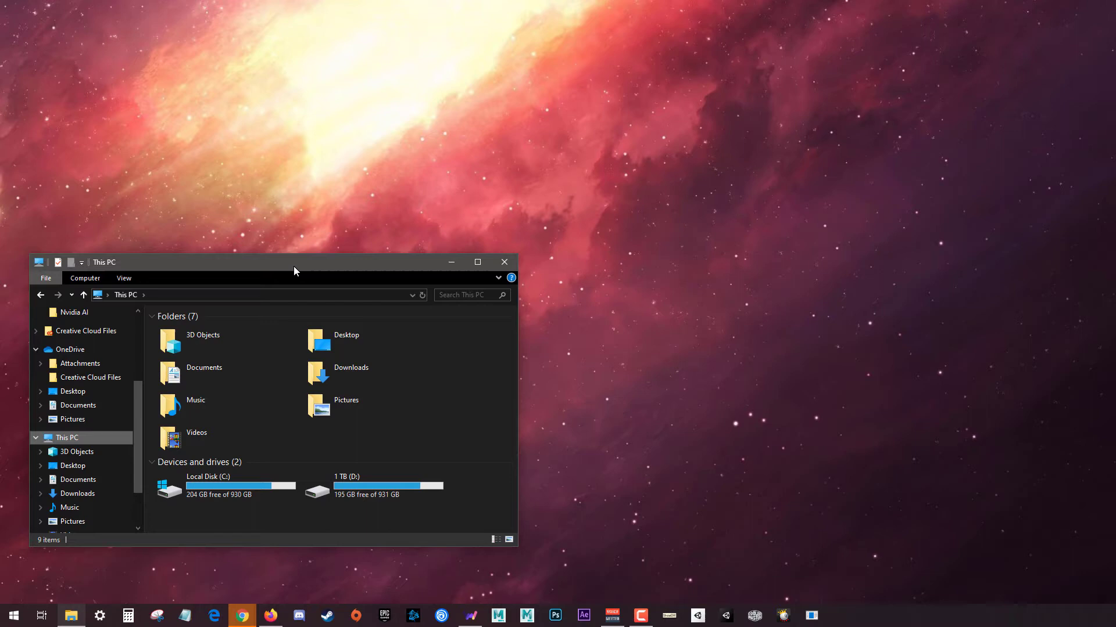
{"action": "mouse_move", "coordinate": [459, 526]}
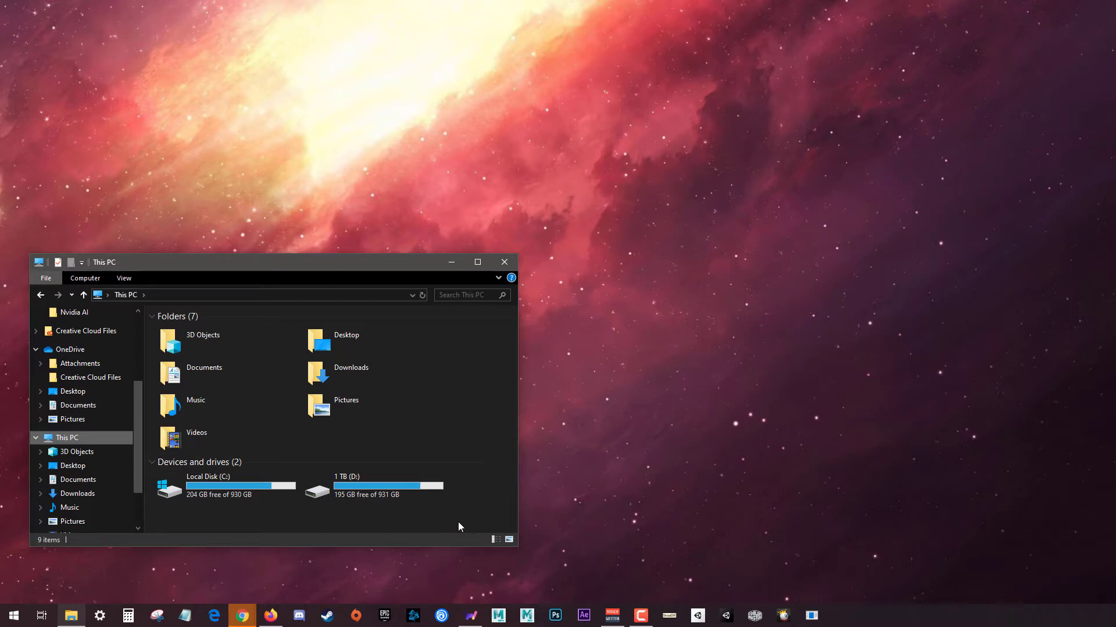
{"action": "mouse_move", "coordinate": [419, 524]}
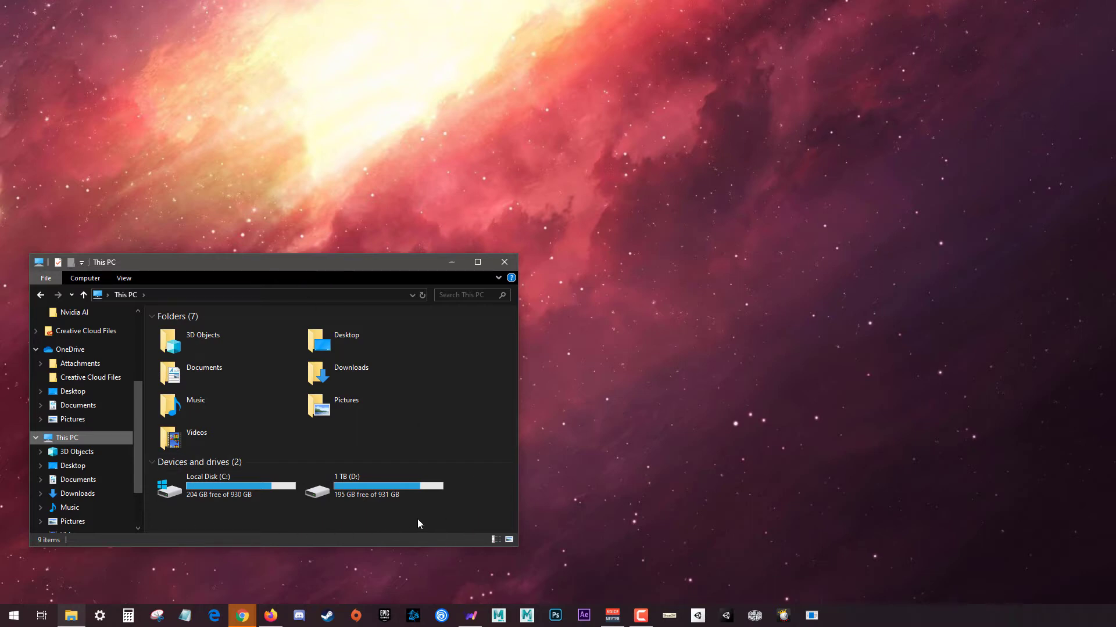
{"action": "mouse_move", "coordinate": [447, 408]}
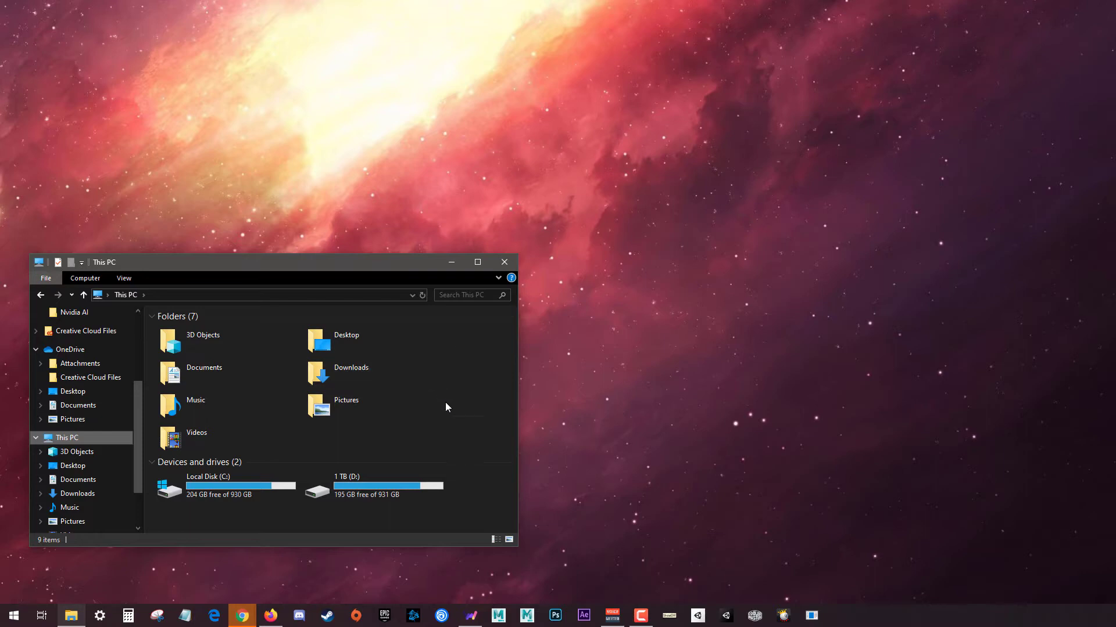
{"action": "mouse_move", "coordinate": [348, 530]}
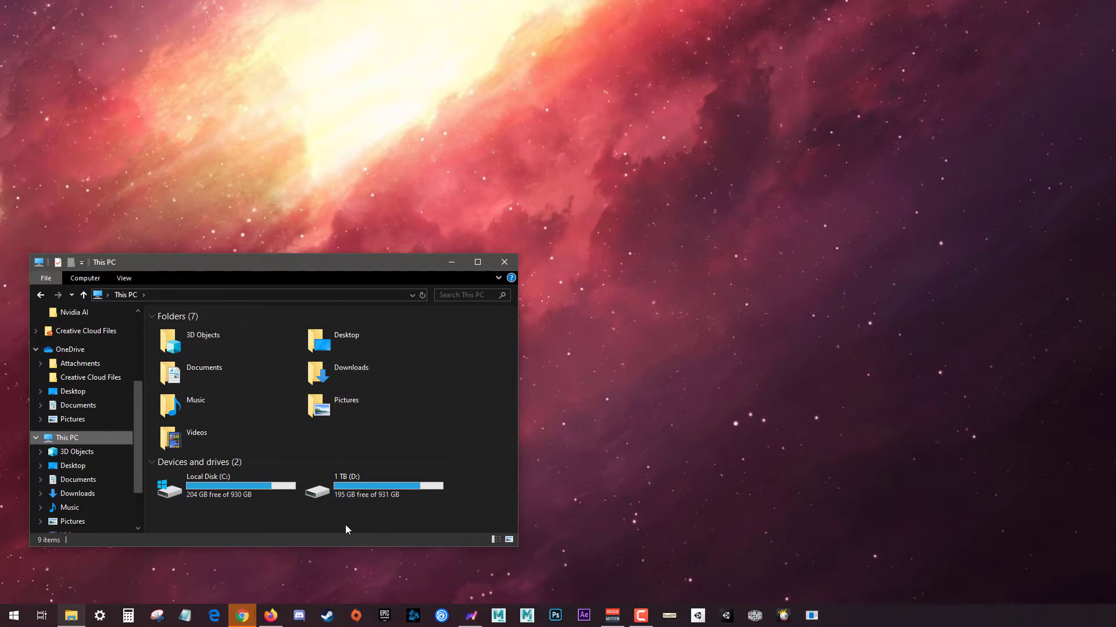
Step: Show the System basic information (Core i7-8086K, 32.0 GB RAM) and move it top-left
{"action": "right_click", "coordinate": [346, 530]}
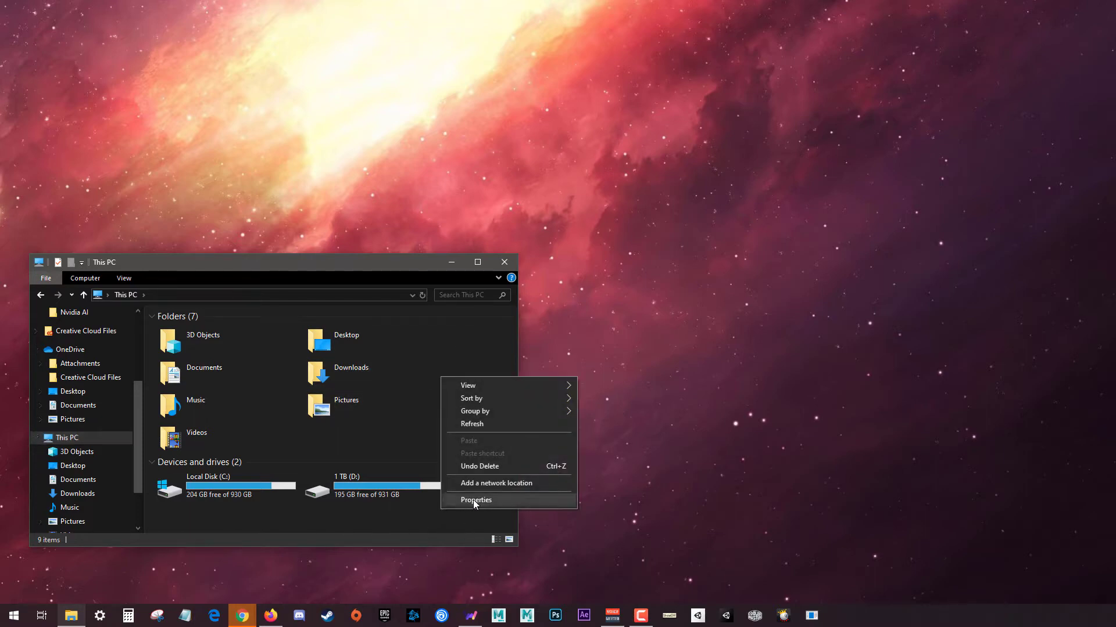
{"action": "left_click", "coordinate": [476, 500]}
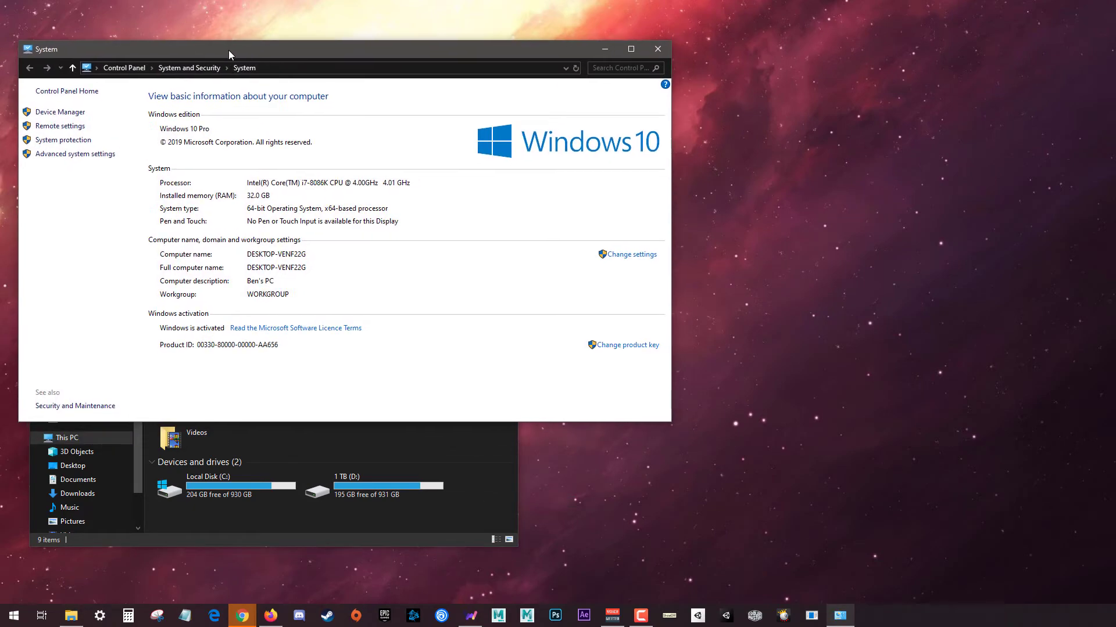
{"action": "left_click_drag", "start_coordinate": [228, 55], "coordinate": [229, 47]}
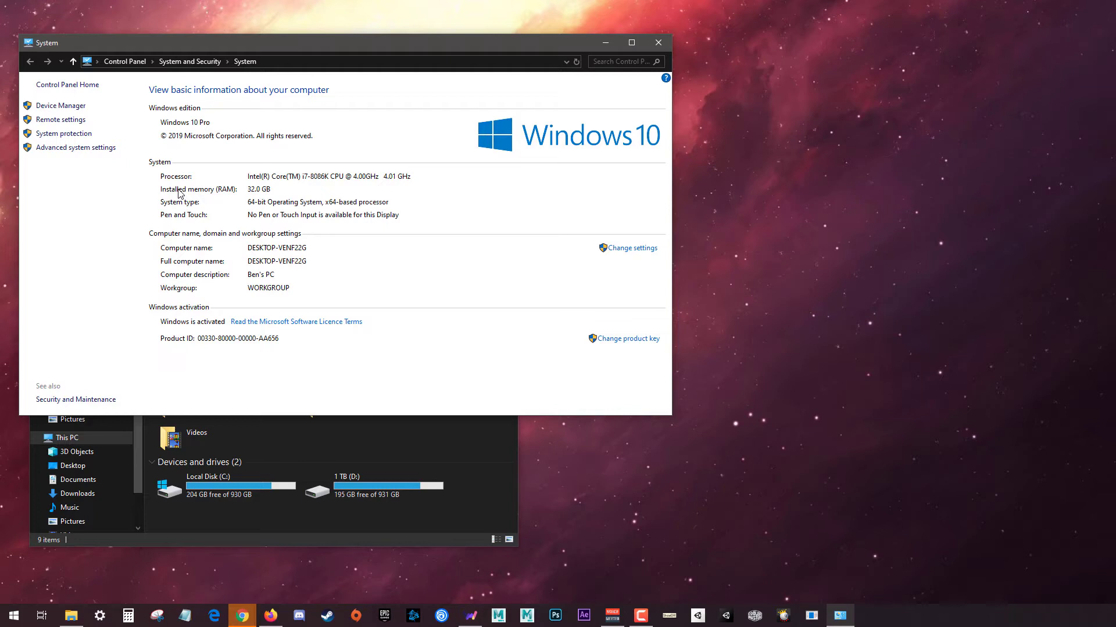
{"action": "mouse_move", "coordinate": [201, 184]}
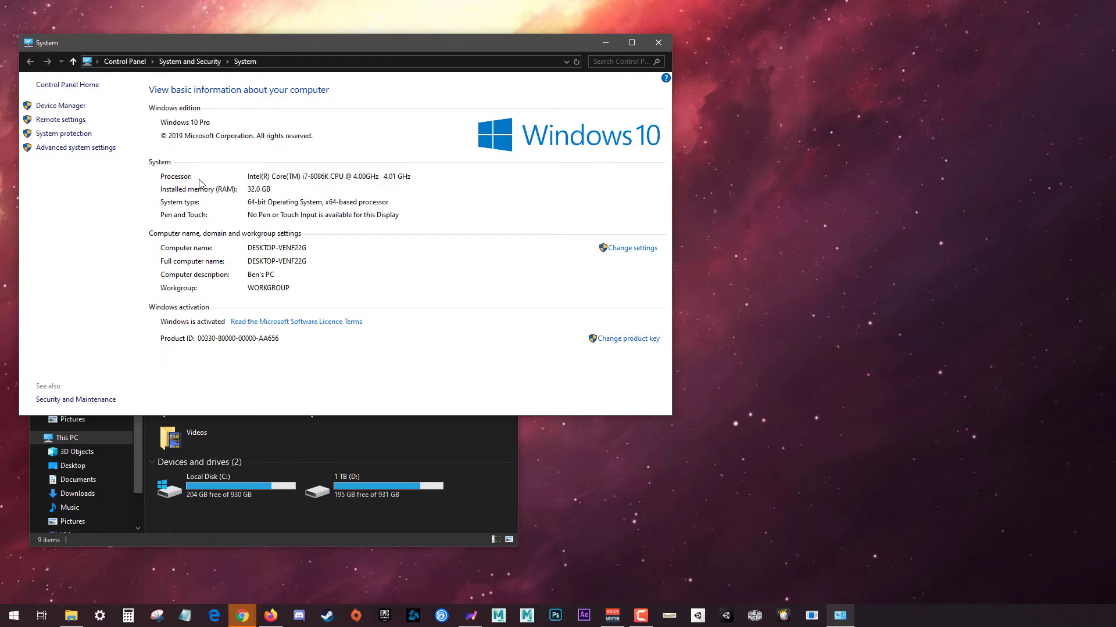
{"action": "mouse_move", "coordinate": [163, 198]}
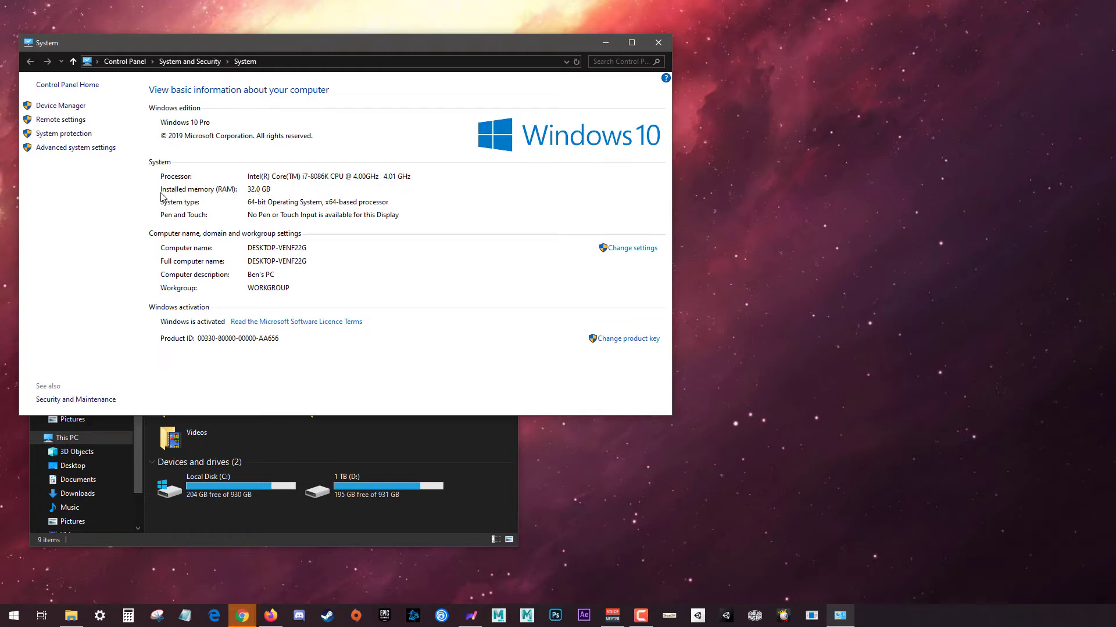
{"action": "mouse_move", "coordinate": [460, 247]}
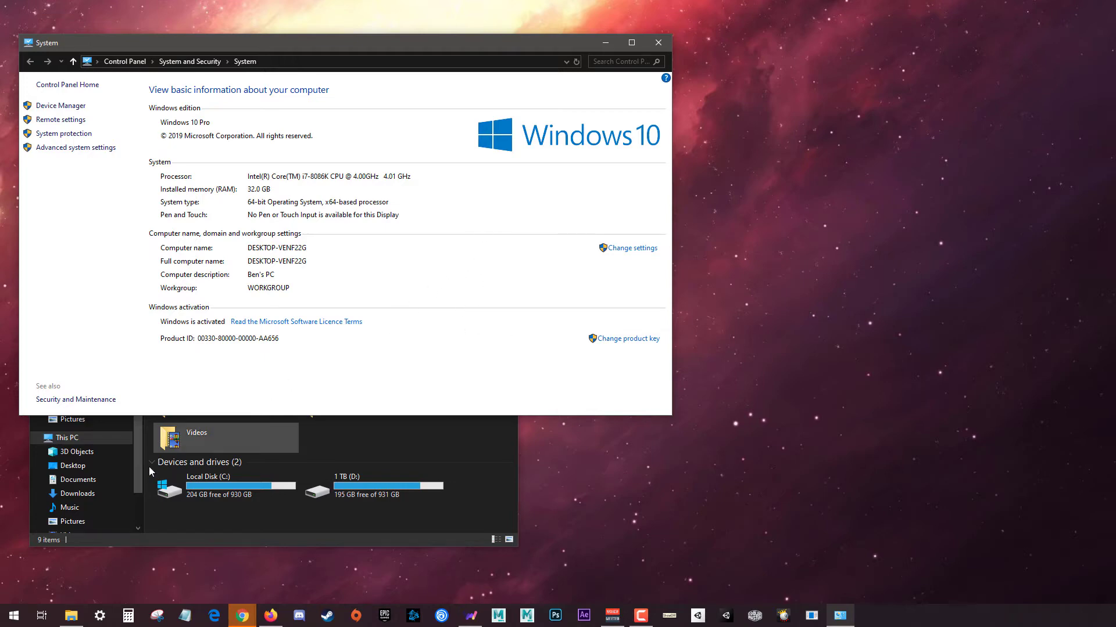
Step: Search the Start menu for the dxdiag run command
{"action": "left_click", "coordinate": [12, 616]}
{"action": "type", "text": "dxdiag"}
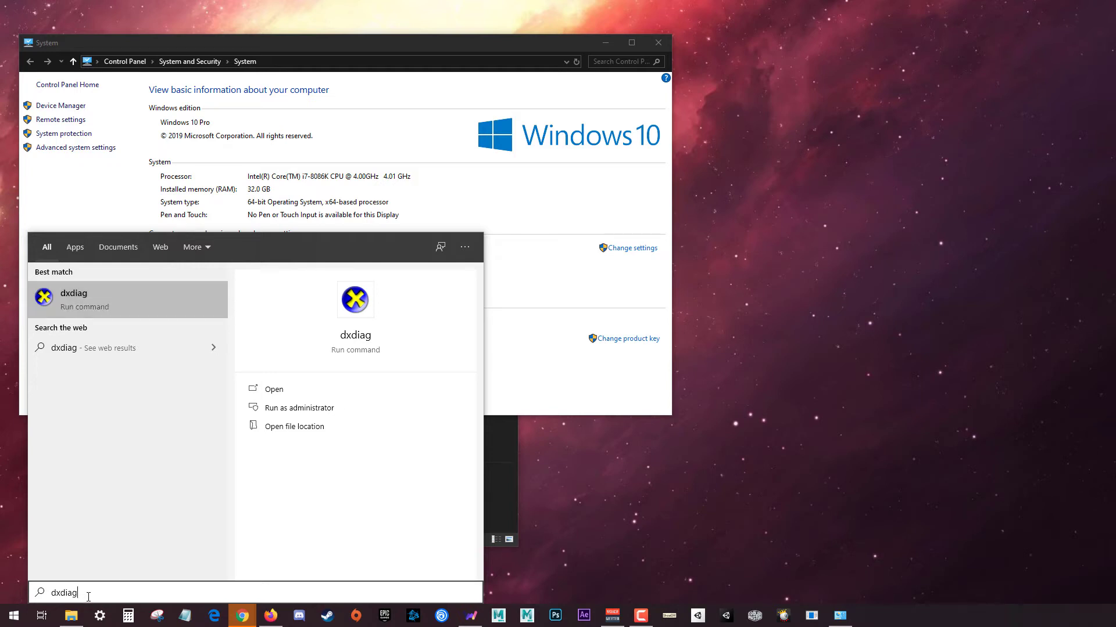
{"action": "mouse_move", "coordinate": [74, 369]}
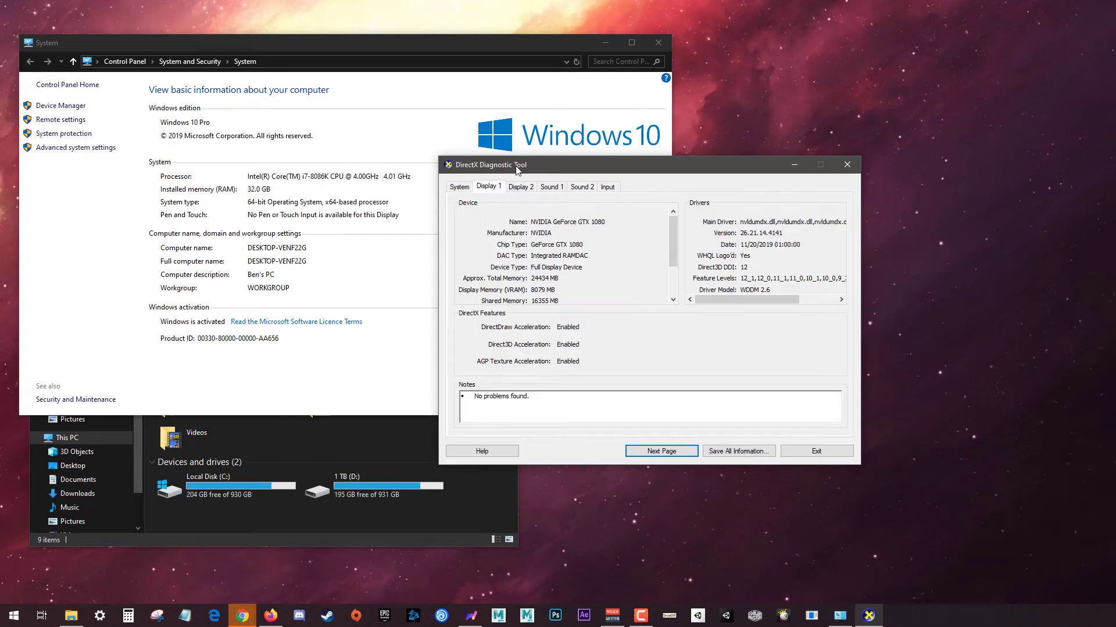
Step: Place the DirectX Diagnostic Tool showing the GTX 1080 (8079 MB) beside the System window
{"action": "left_click_drag", "start_coordinate": [487, 164], "coordinate": [506, 177]}
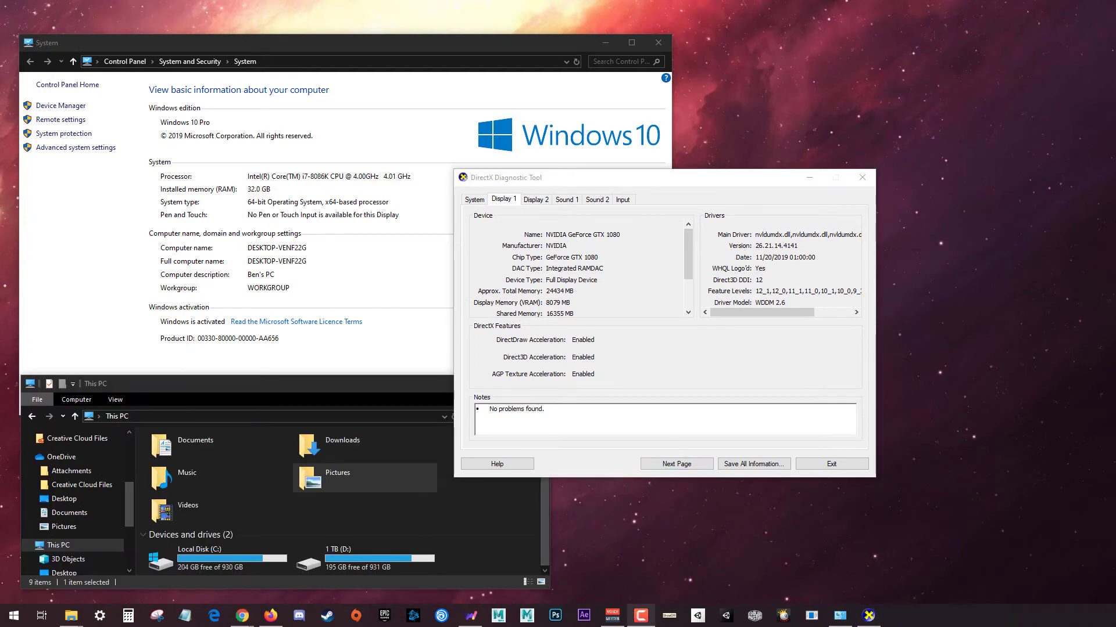
{"action": "mouse_move", "coordinate": [289, 283]}
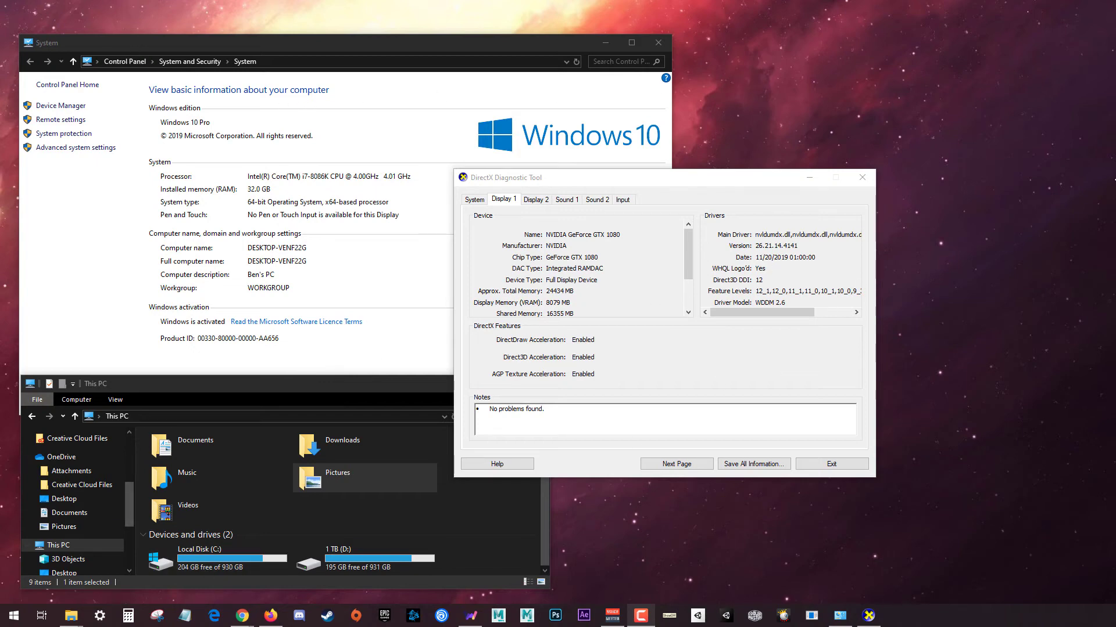
{"action": "mouse_move", "coordinate": [188, 232]}
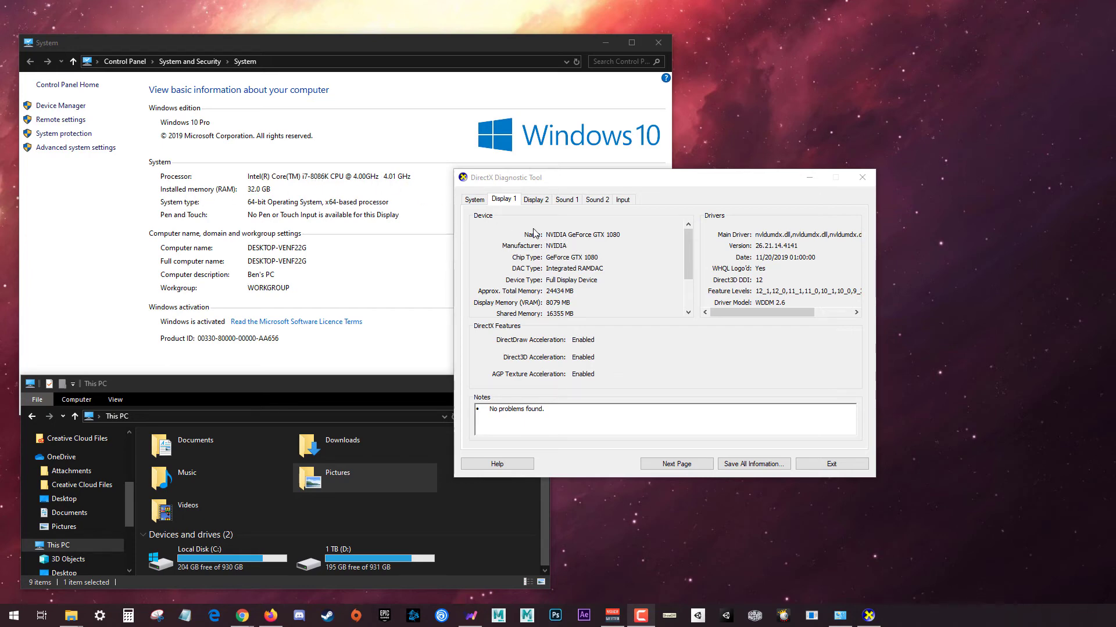
{"action": "mouse_move", "coordinate": [567, 217]}
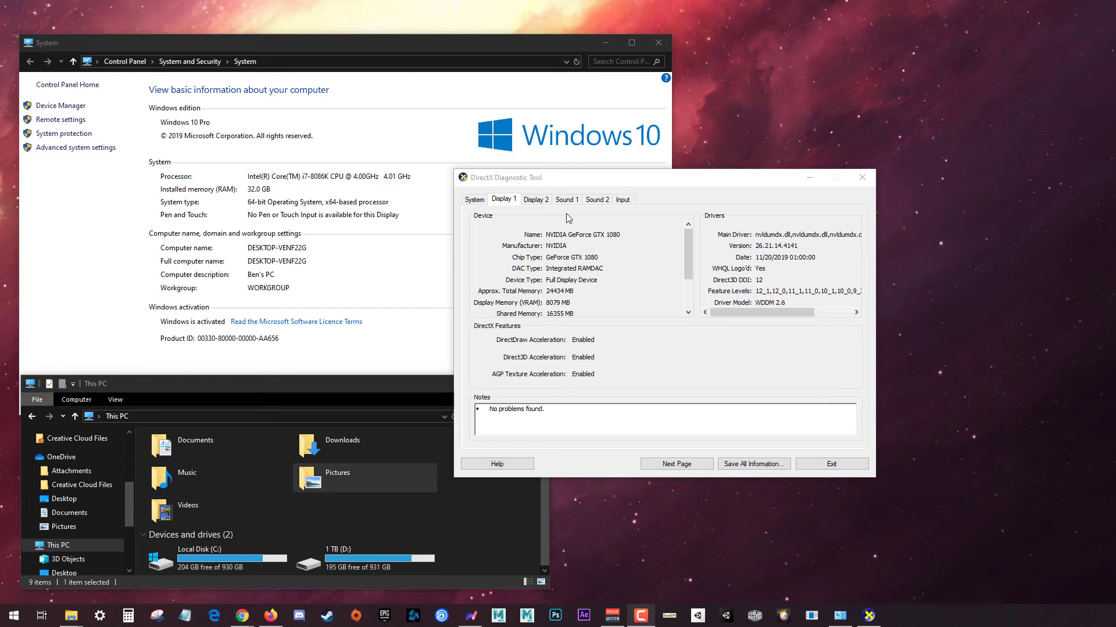